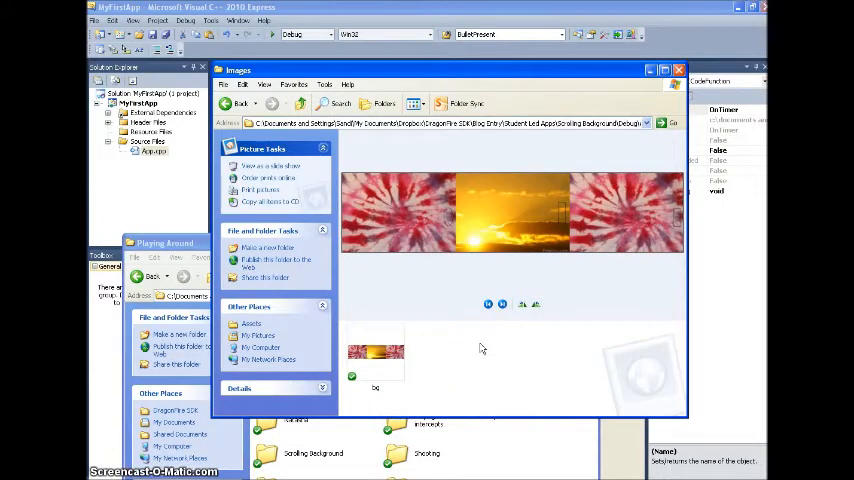
# Drag the background strip leftward so the sunset section passes under the iPad frame
pyautogui.click(372, 218)
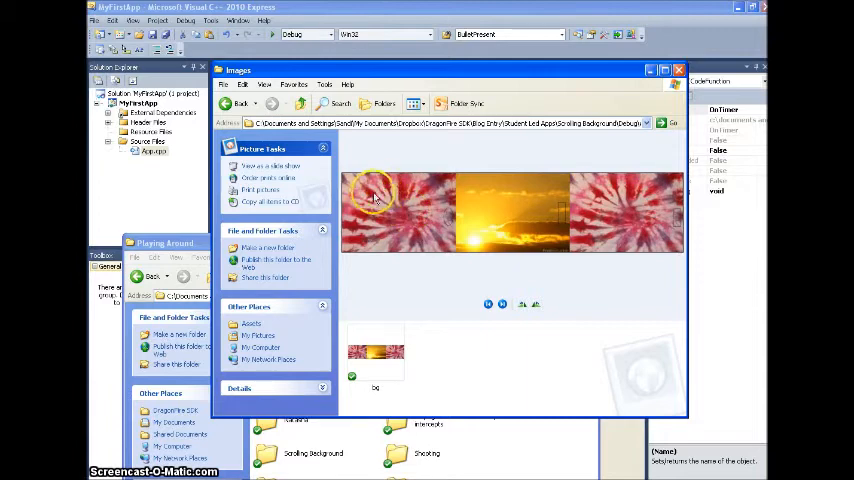
pyautogui.moveTo(588, 250)
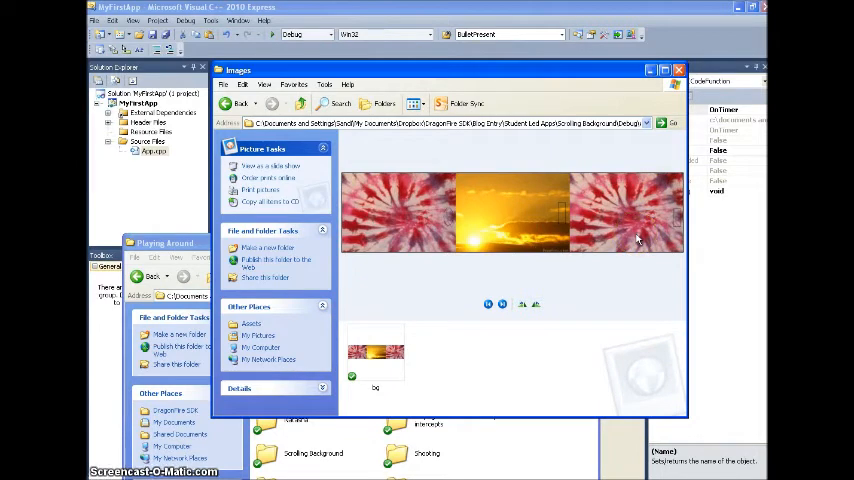
pyautogui.moveTo(456, 230)
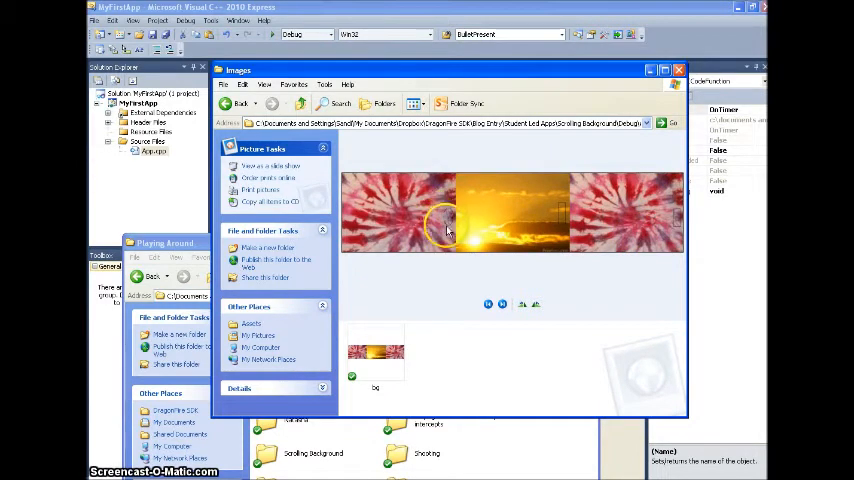
pyautogui.moveTo(678, 212)
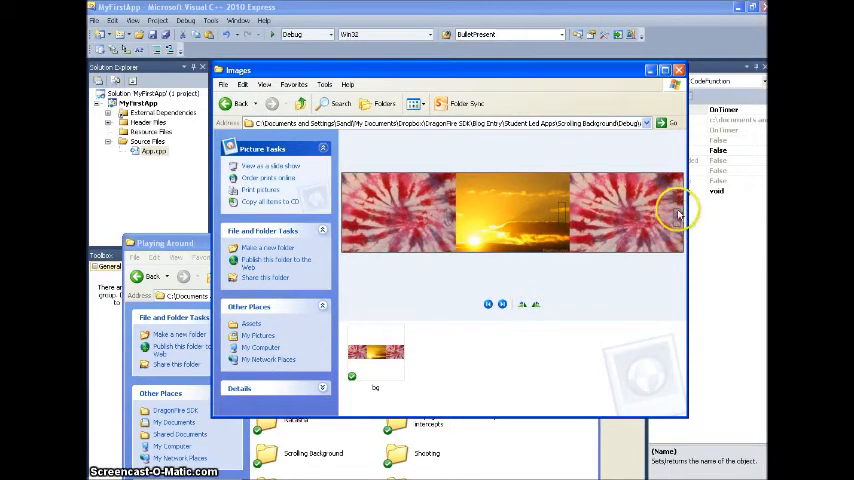
pyautogui.moveTo(680, 212)
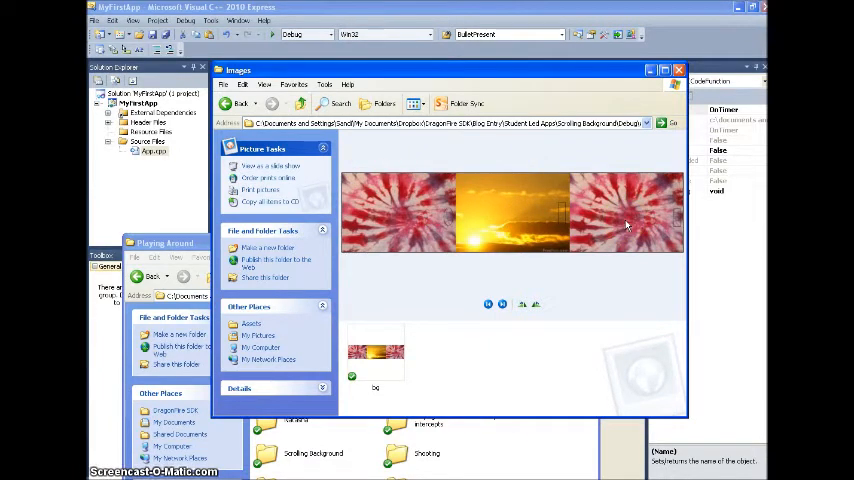
pyautogui.moveTo(514, 188)
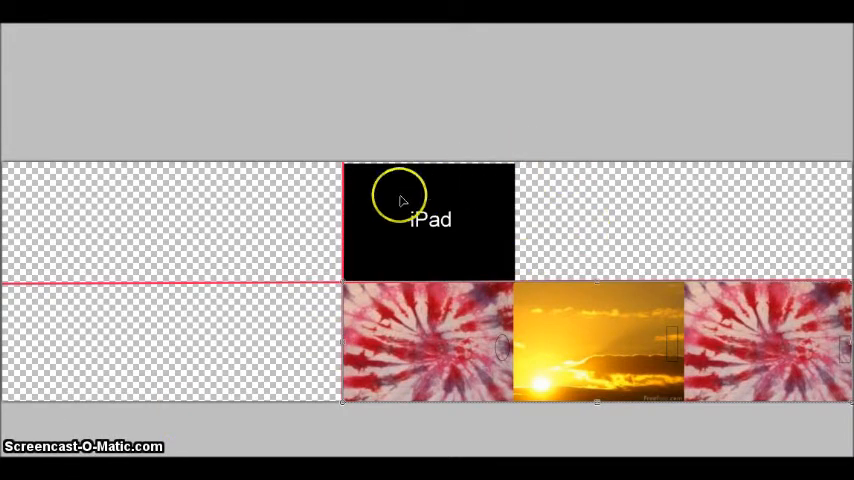
pyautogui.moveTo(458, 204)
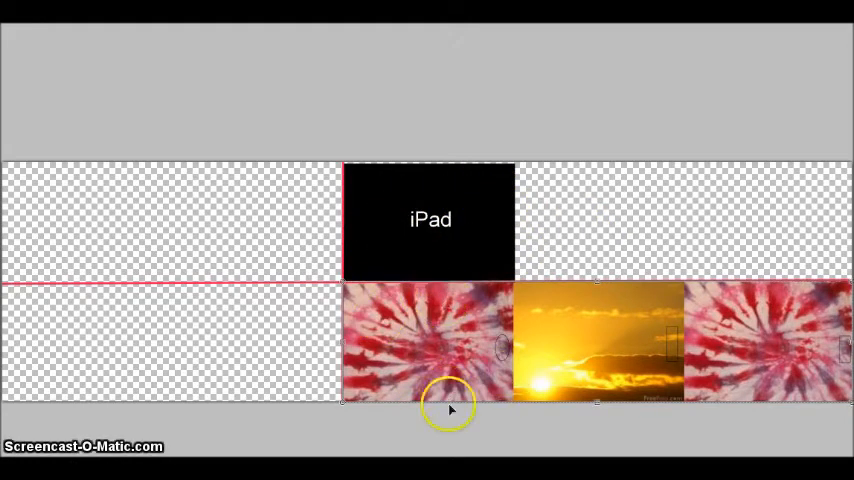
pyautogui.moveTo(436, 310)
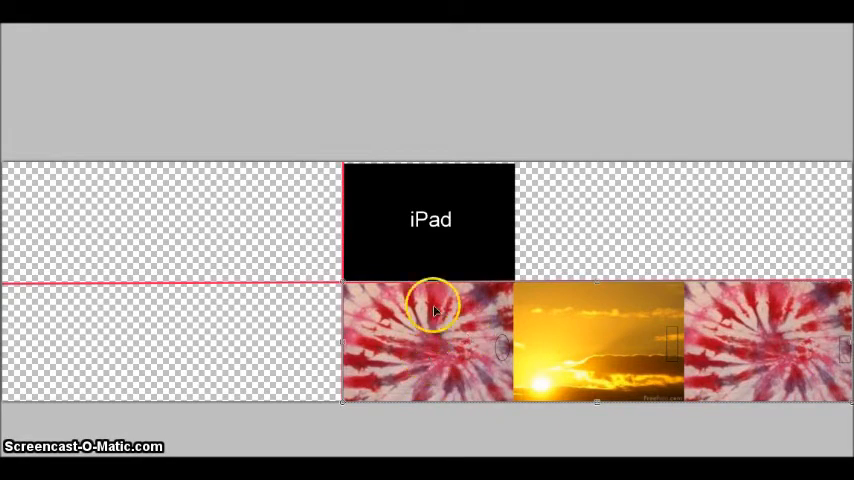
pyautogui.moveTo(456, 340)
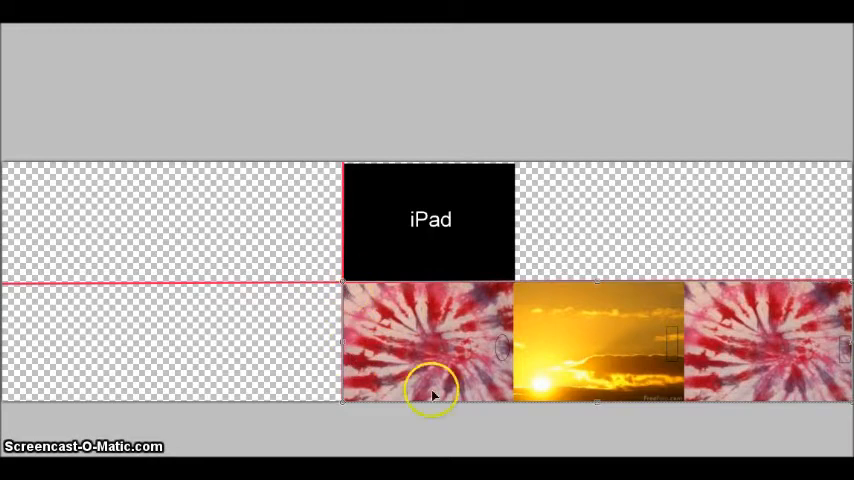
pyautogui.moveTo(352, 316)
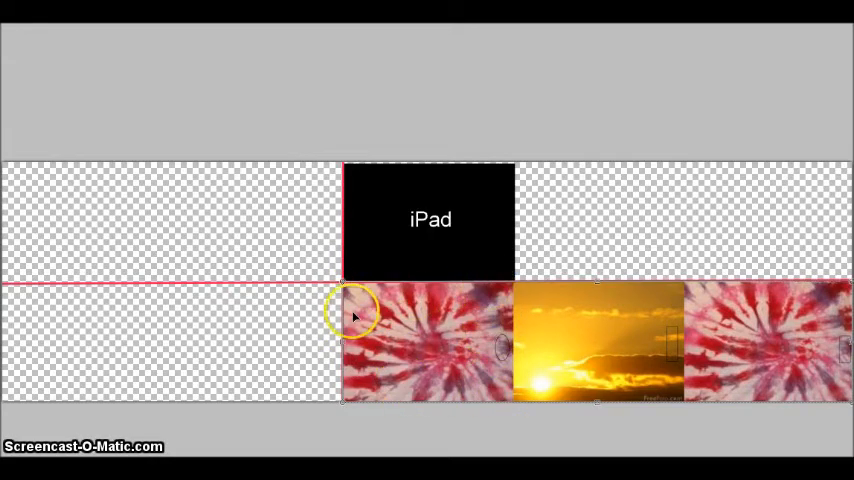
pyautogui.moveTo(510, 304)
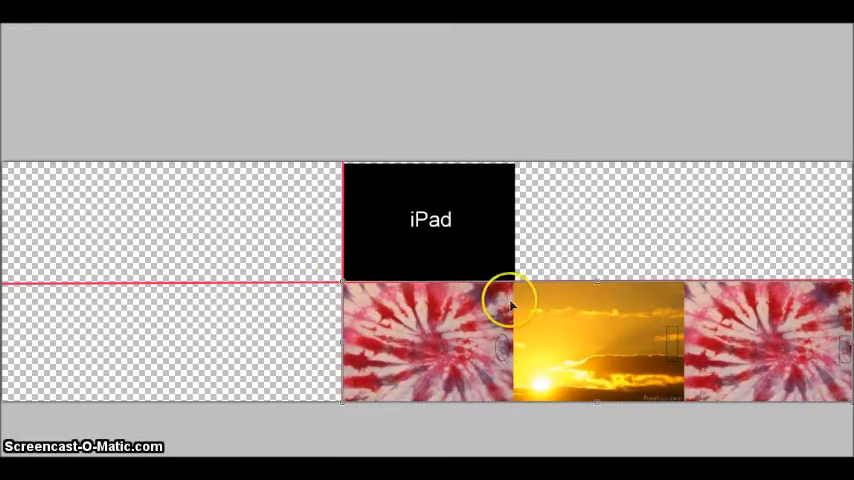
pyautogui.moveTo(344, 280)
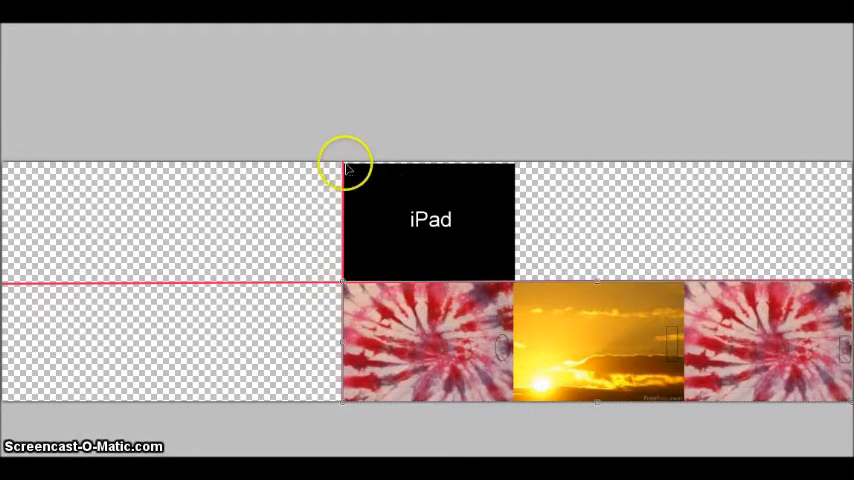
pyautogui.moveTo(360, 288)
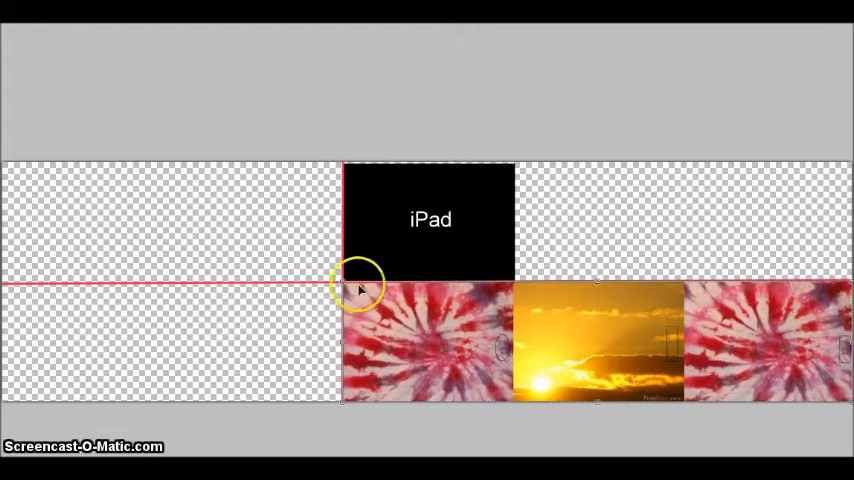
pyautogui.moveTo(350, 290)
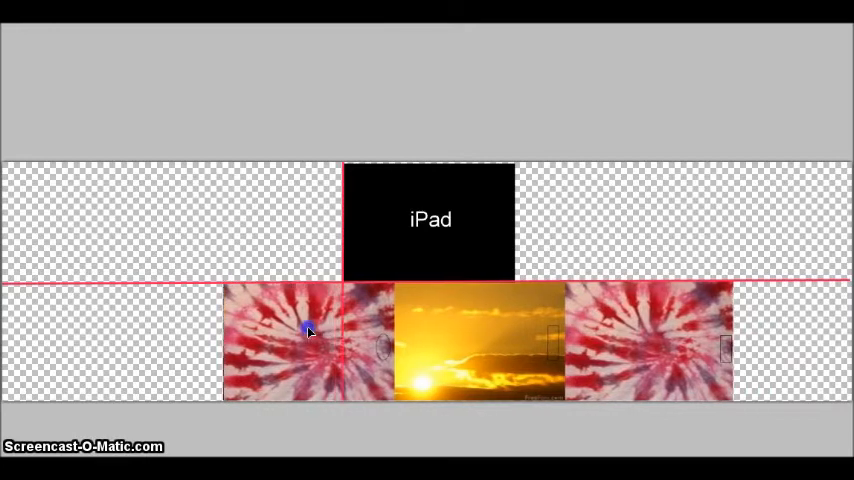
pyautogui.moveTo(310, 332); pyautogui.dragTo(258, 332)
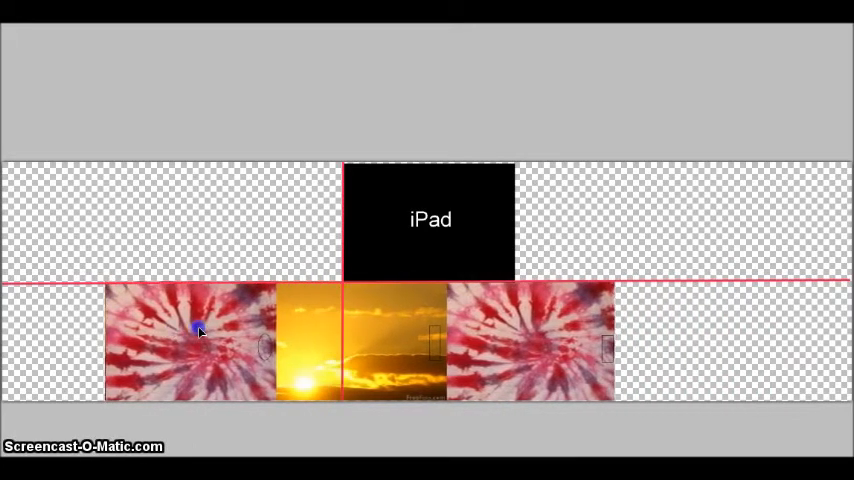
pyautogui.moveTo(200, 332); pyautogui.dragTo(116, 336)
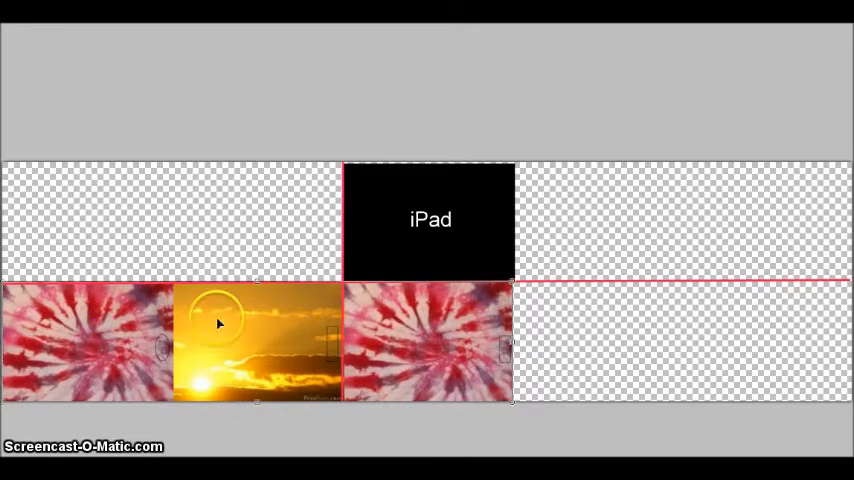
pyautogui.moveTo(68, 340)
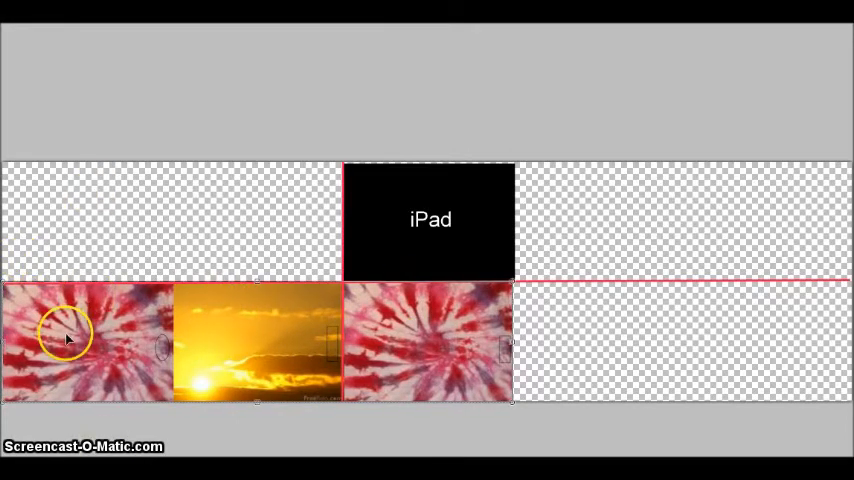
pyautogui.moveTo(376, 332)
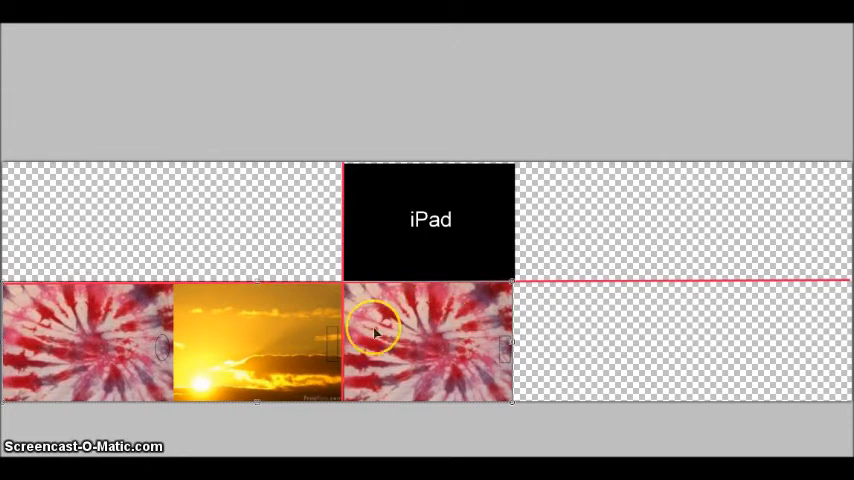
pyautogui.moveTo(64, 352)
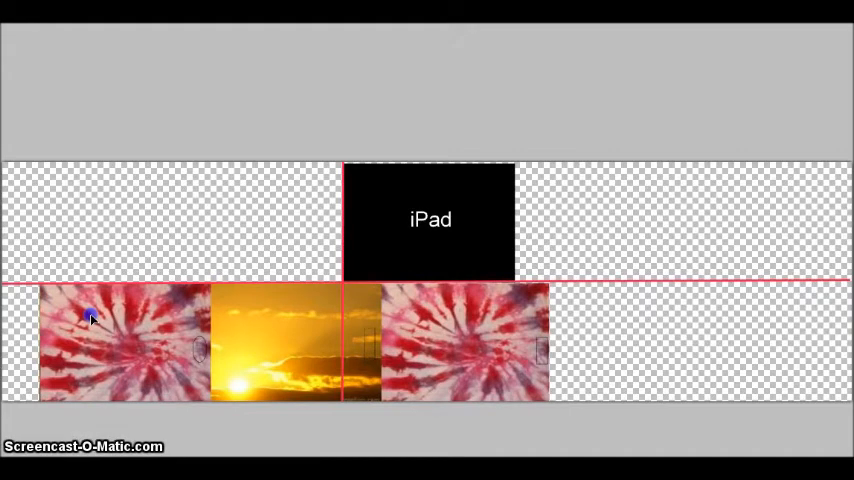
pyautogui.click(482, 336)
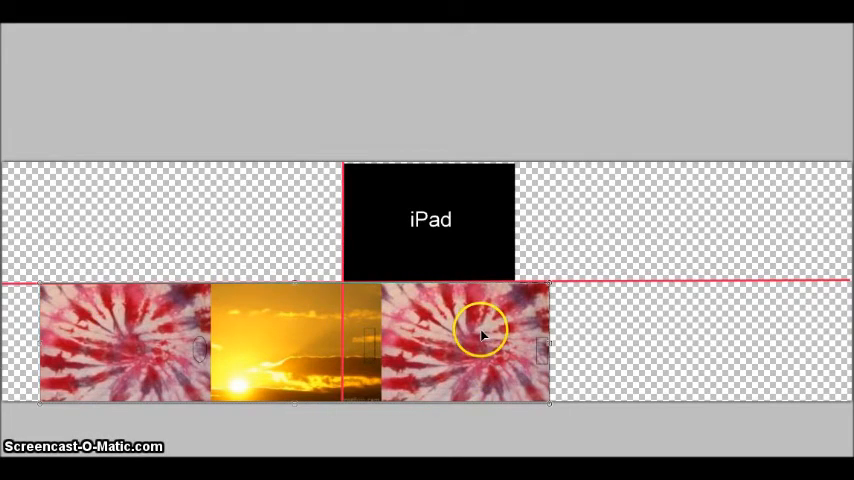
pyautogui.moveTo(466, 222)
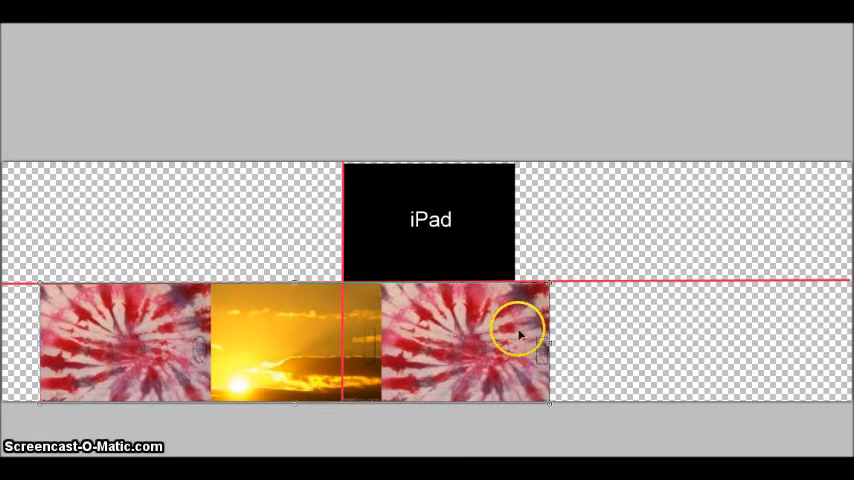
pyautogui.moveTo(390, 292)
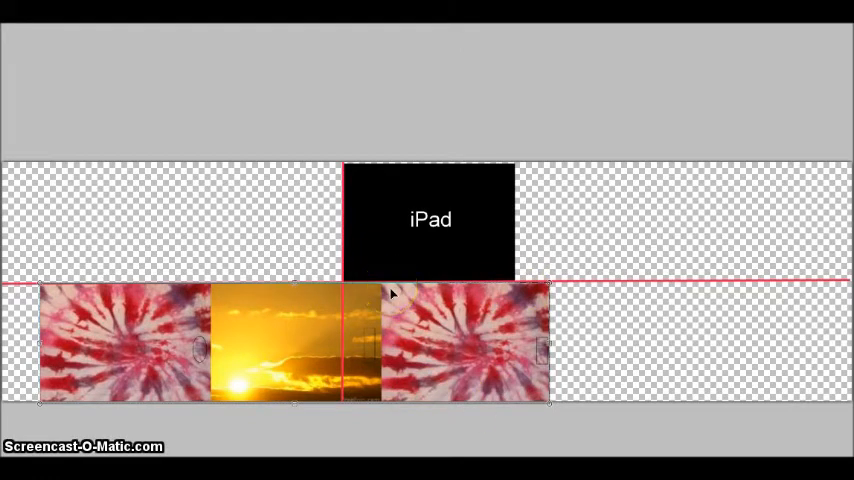
pyautogui.click(472, 332)
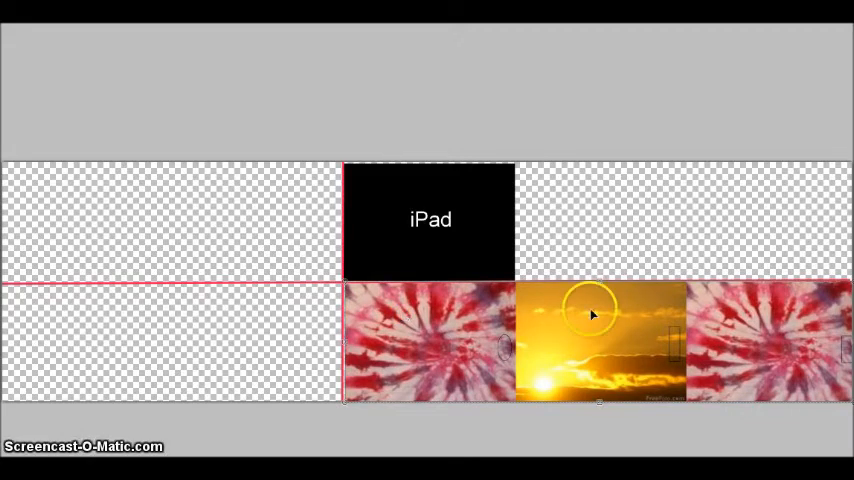
pyautogui.moveTo(732, 360)
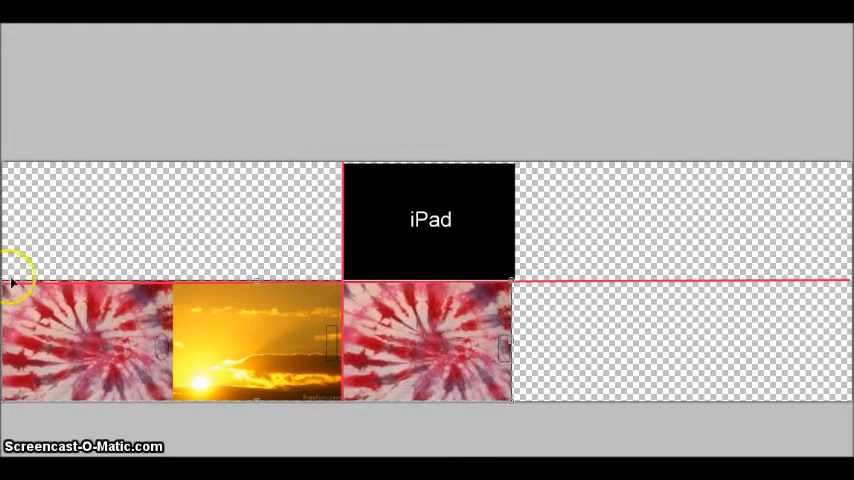
pyautogui.moveTo(512, 300)
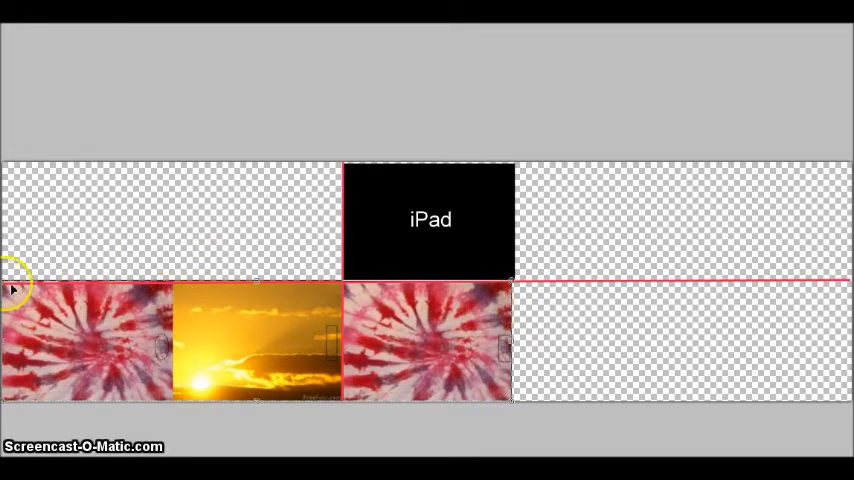
pyautogui.moveTo(452, 338)
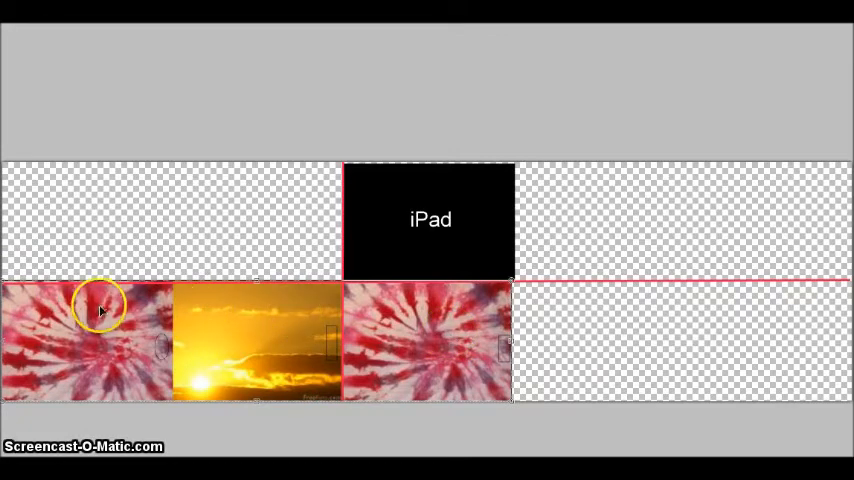
pyautogui.moveTo(350, 296)
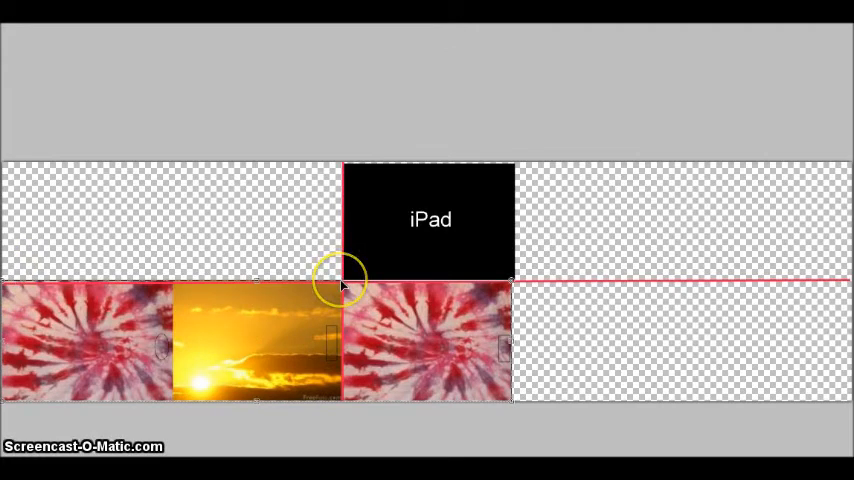
pyautogui.moveTo(176, 284)
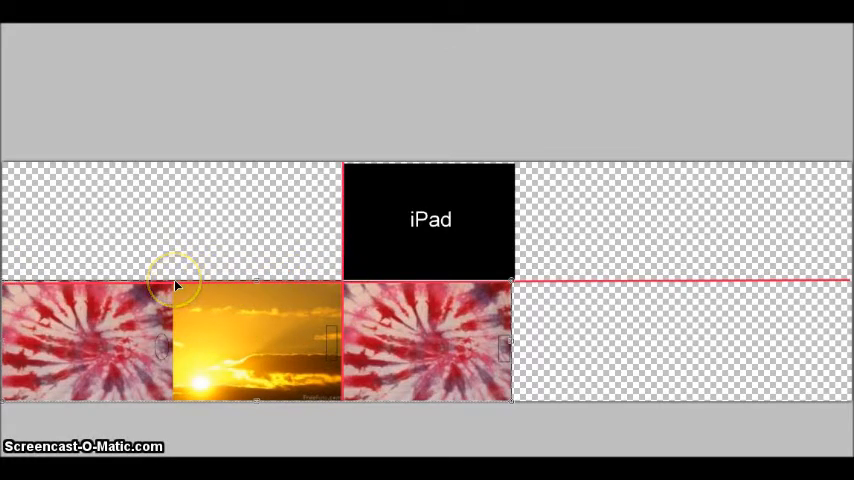
pyautogui.moveTo(176, 288)
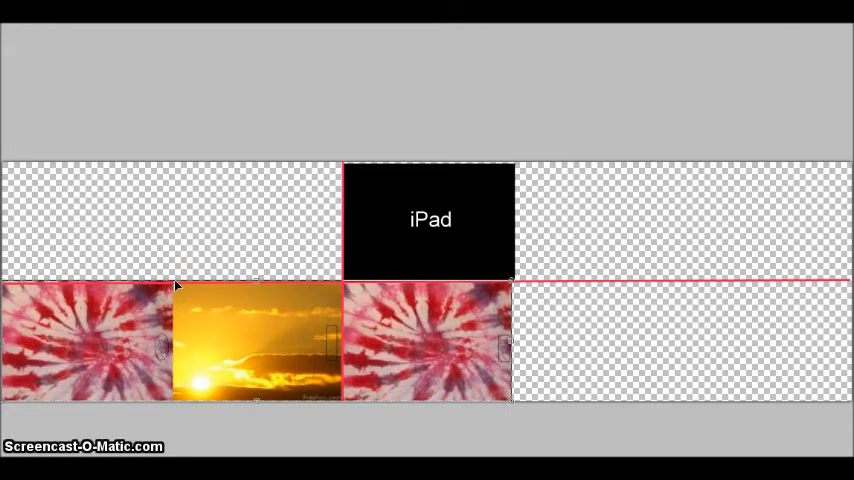
pyautogui.moveTo(8, 278)
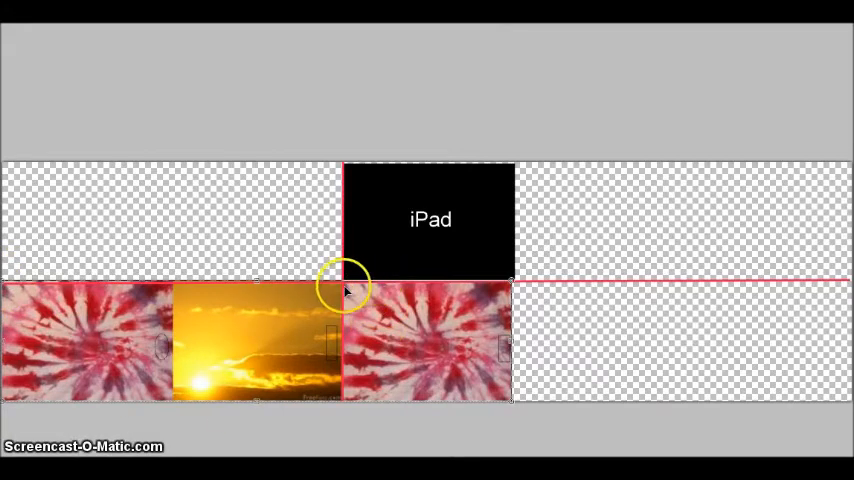
pyautogui.moveTo(344, 288)
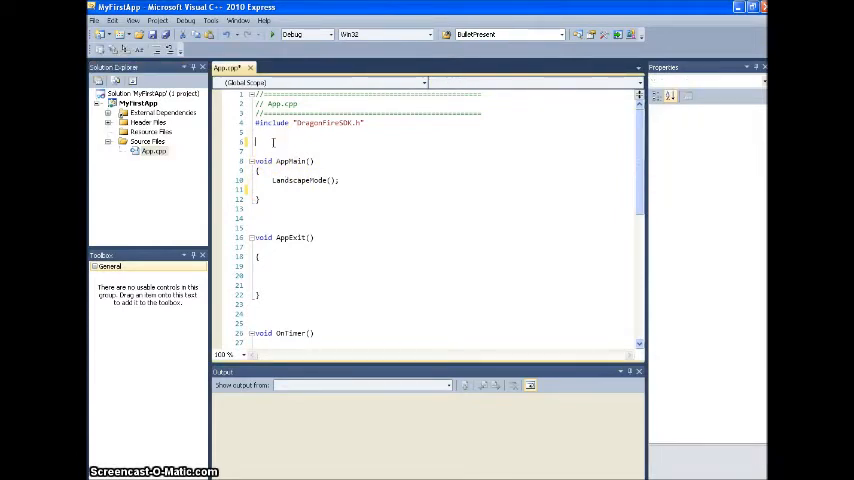
# Declare int bg_img, bg_view and the x-position variable at the top of App.cpp
pyautogui.write('int bg_img;')
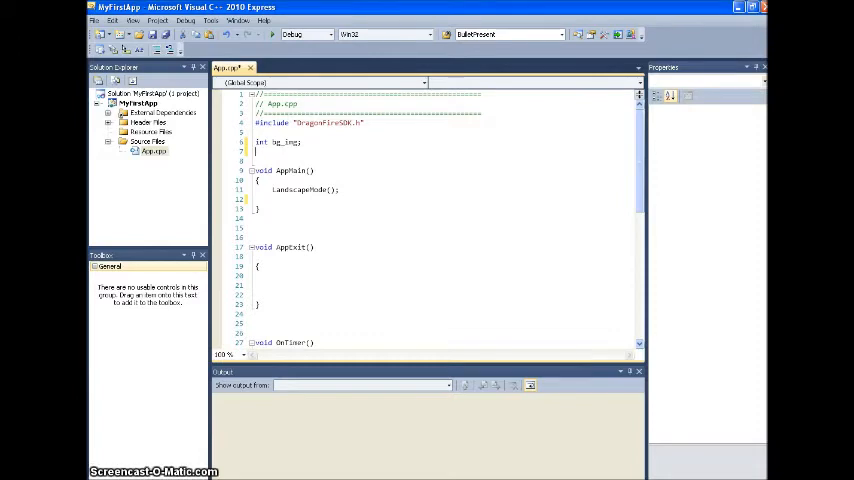
pyautogui.write('int b')
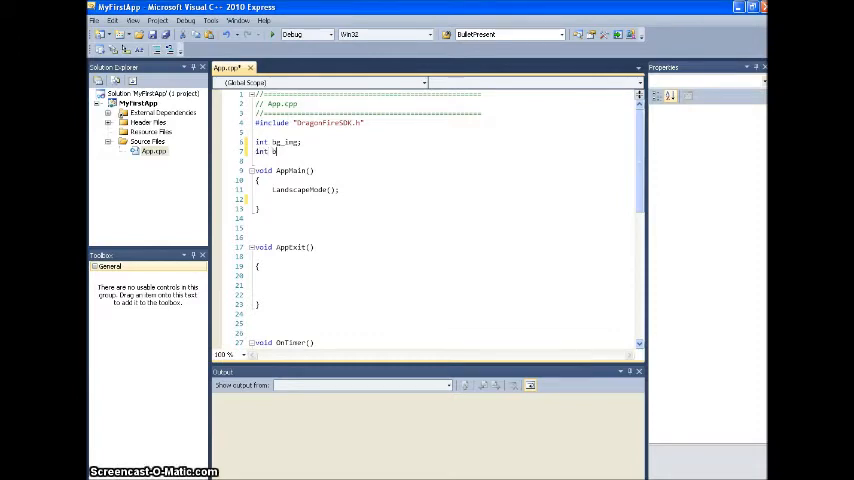
pyautogui.write('g_view;')
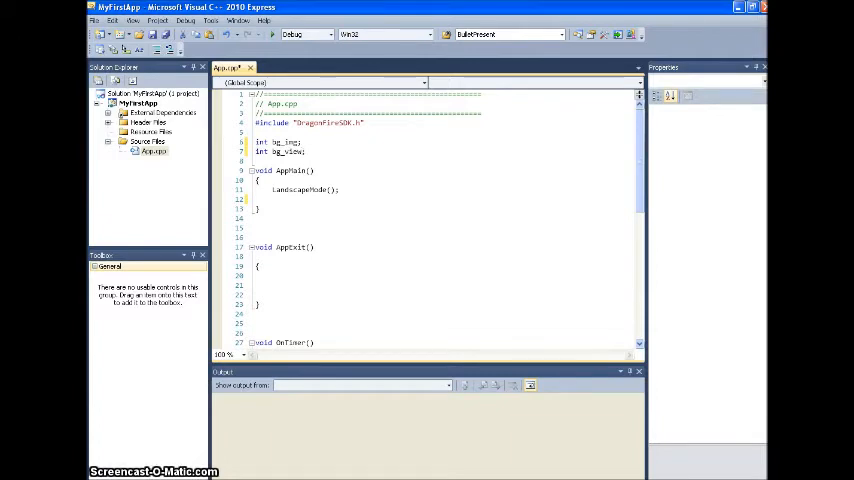
pyautogui.click(290, 152)
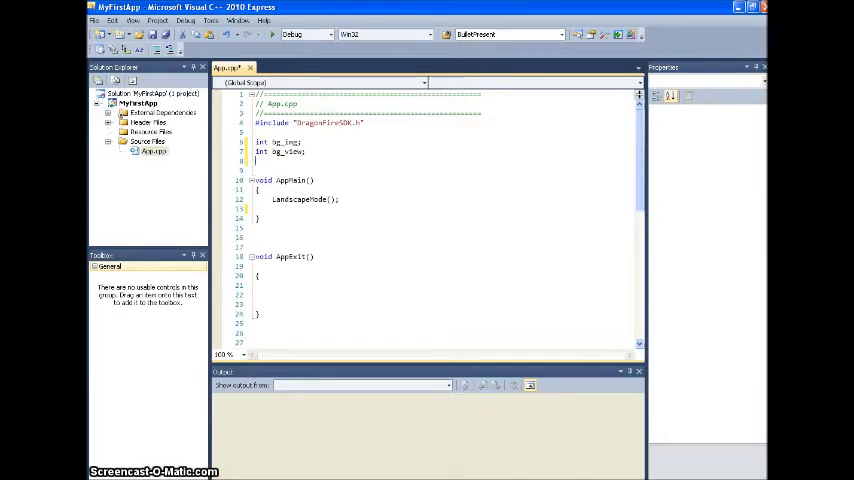
pyautogui.write('int Globalx;')
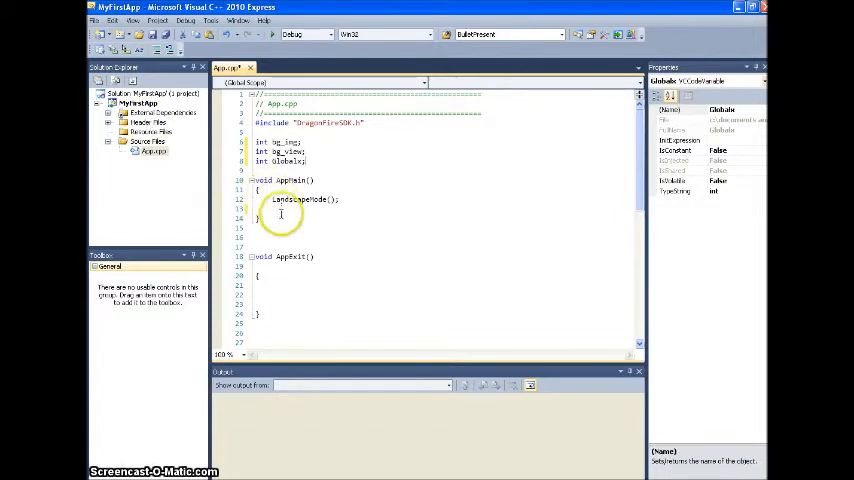
# In AppMain load Images/bg.png with ImageAdd, add it as a view, and run with F5
pyautogui.click(284, 212)
pyautogui.write('bg_img')
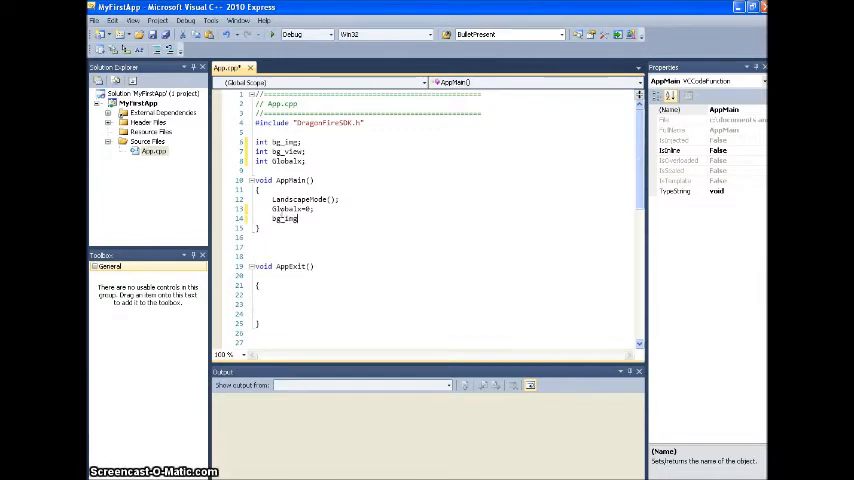
pyautogui.write('=ImageAdd("Images/bg.png");')
pyautogui.write('bg_view=ViewAdd(bg_img, GlobalX, 0);')
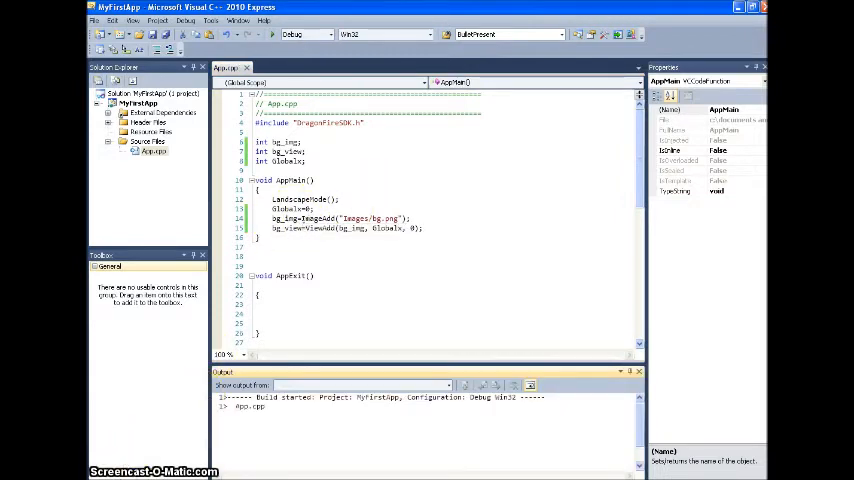
pyautogui.click(360, 384)
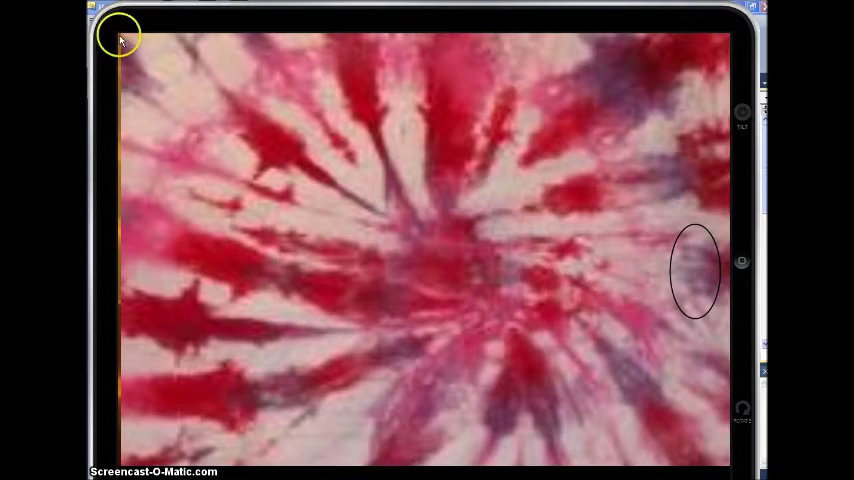
pyautogui.moveTo(464, 256)
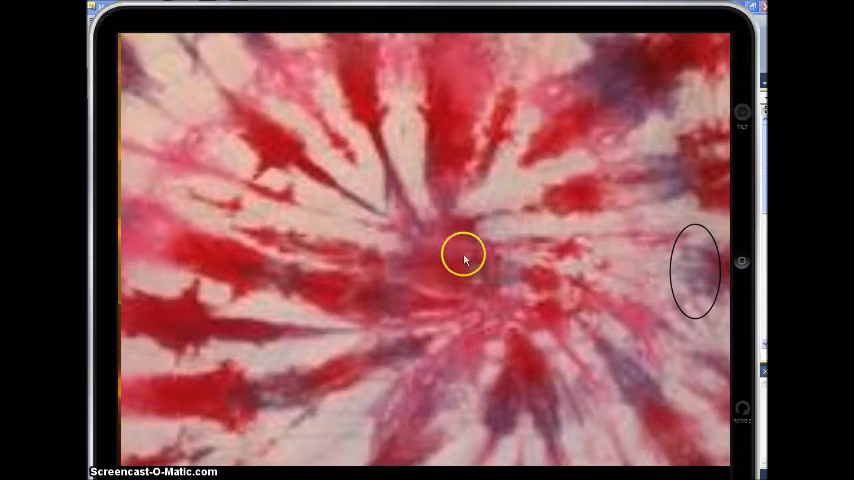
pyautogui.moveTo(720, 304)
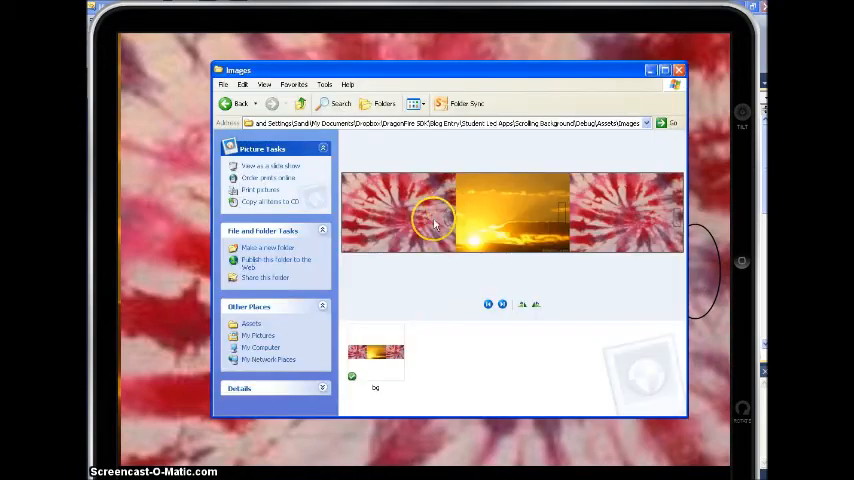
pyautogui.moveTo(664, 216)
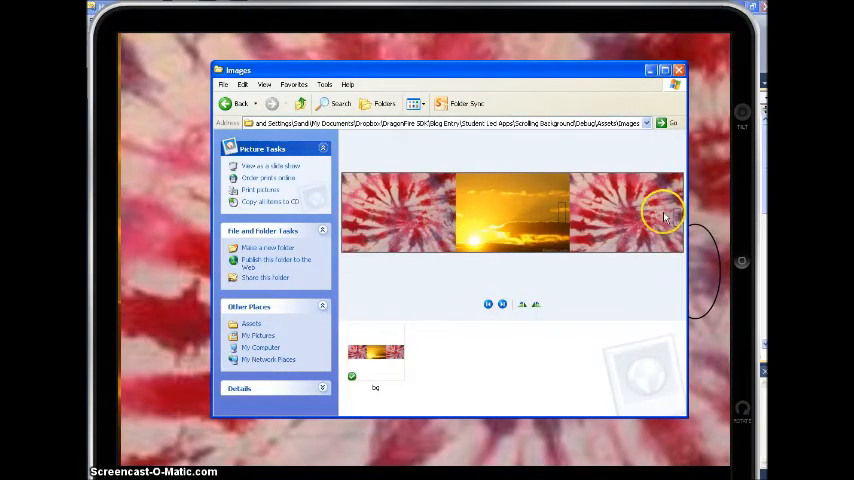
pyautogui.moveTo(676, 242)
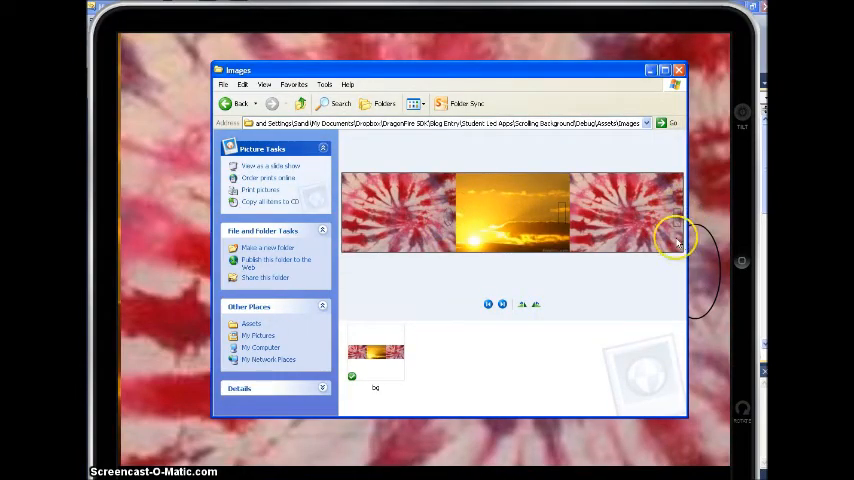
pyautogui.moveTo(376, 252)
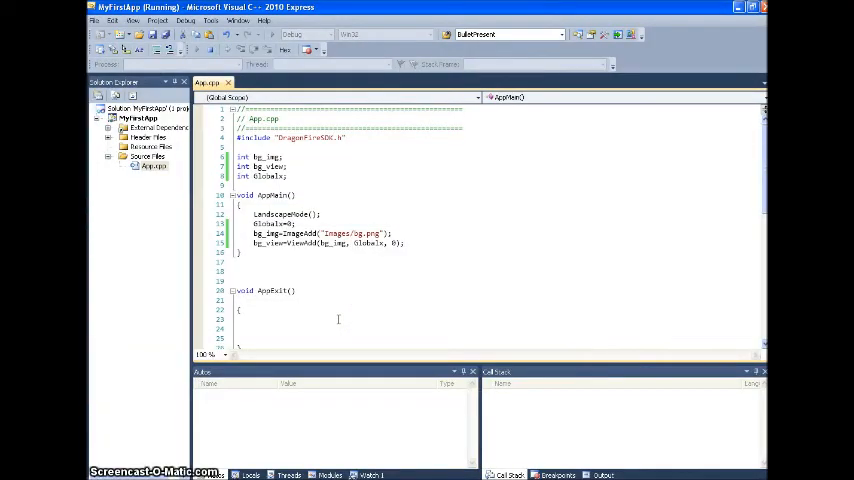
# Add a line inside OnTimer decrementing the x-position variable each tick
pyautogui.scroll(-3)
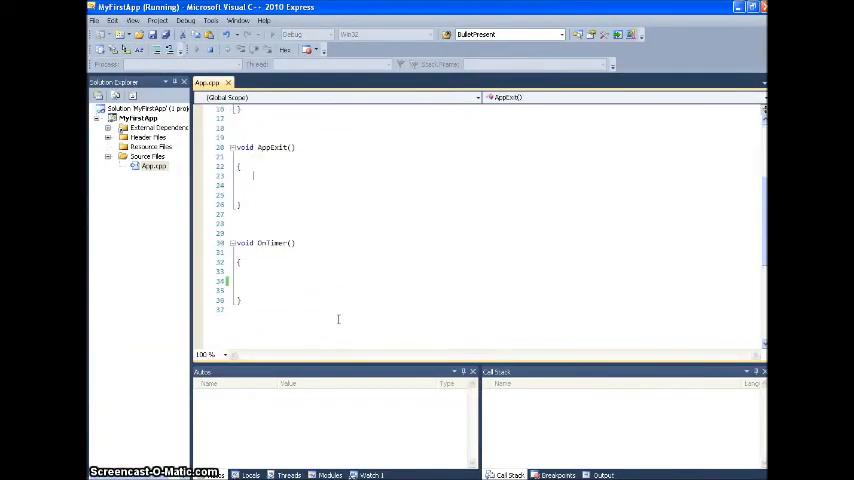
pyautogui.click(250, 280)
pyautogui.write('GlobalX')
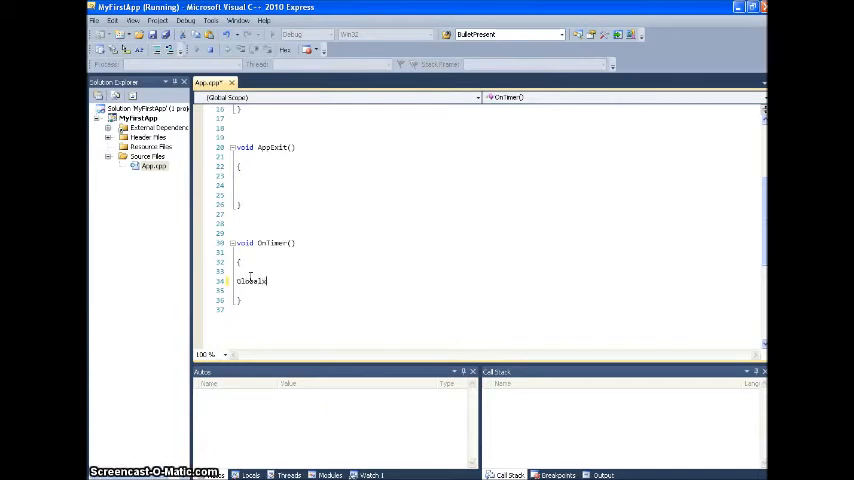
pyautogui.write('--')
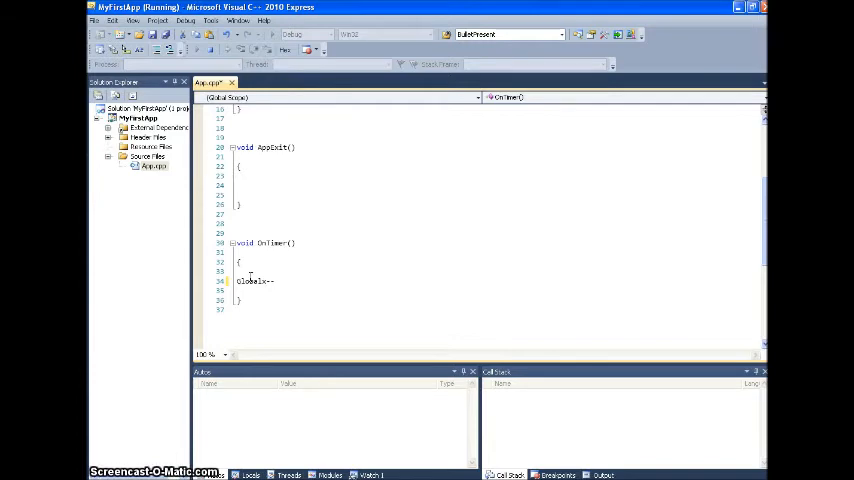
pyautogui.write(';')
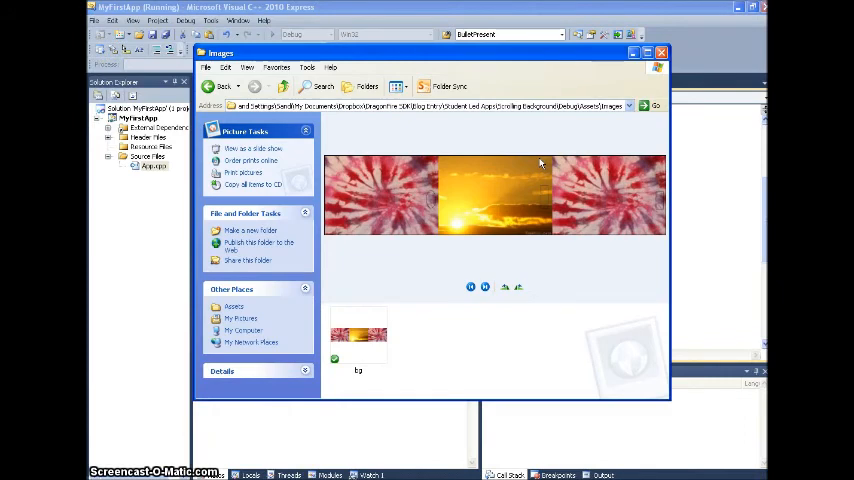
pyautogui.moveTo(328, 160)
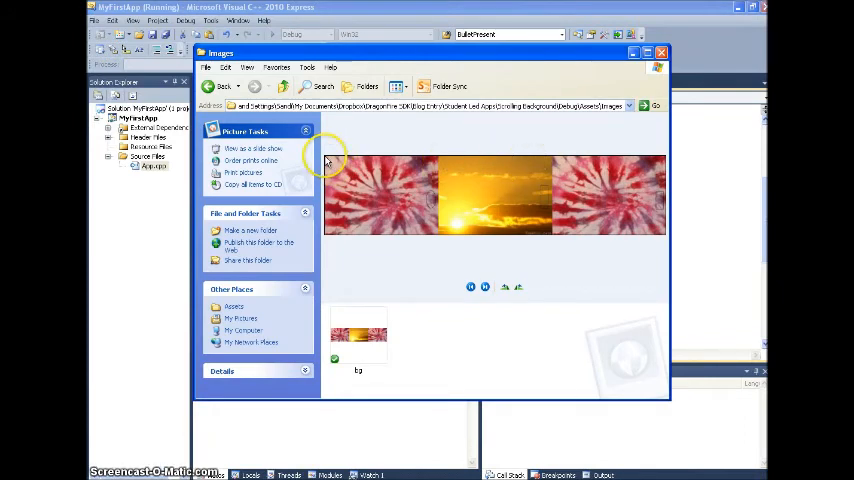
pyautogui.moveTo(552, 160)
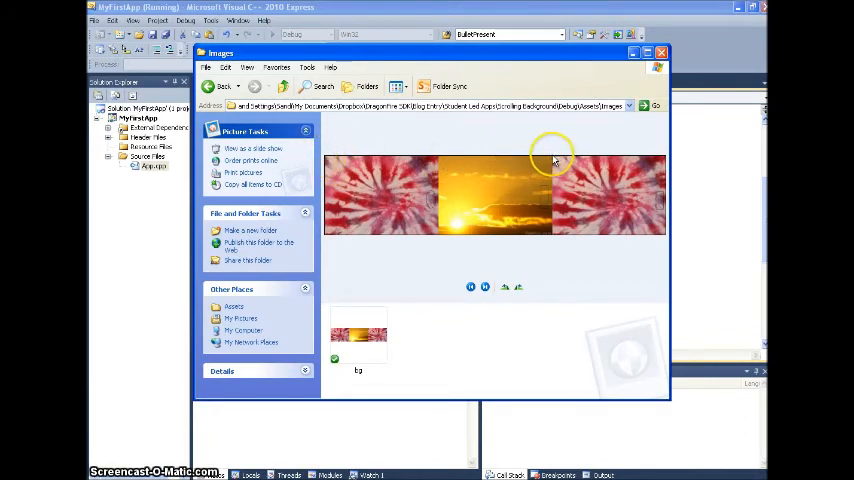
pyautogui.moveTo(540, 166)
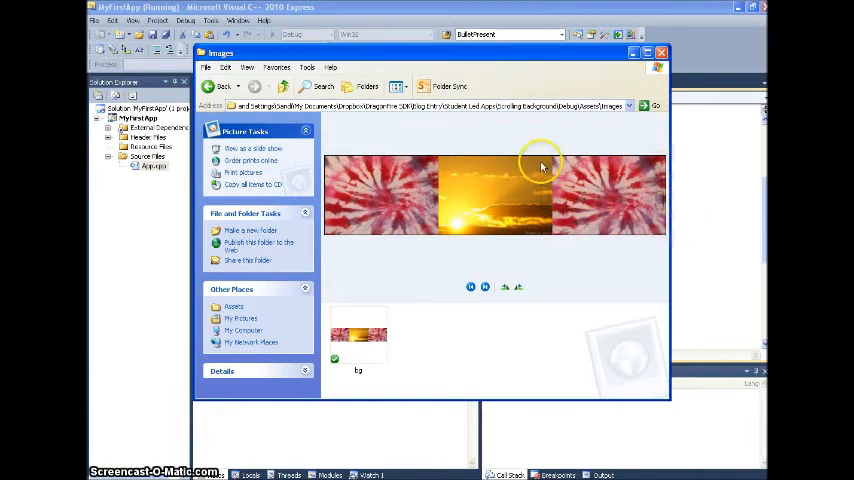
pyautogui.moveTo(604, 208)
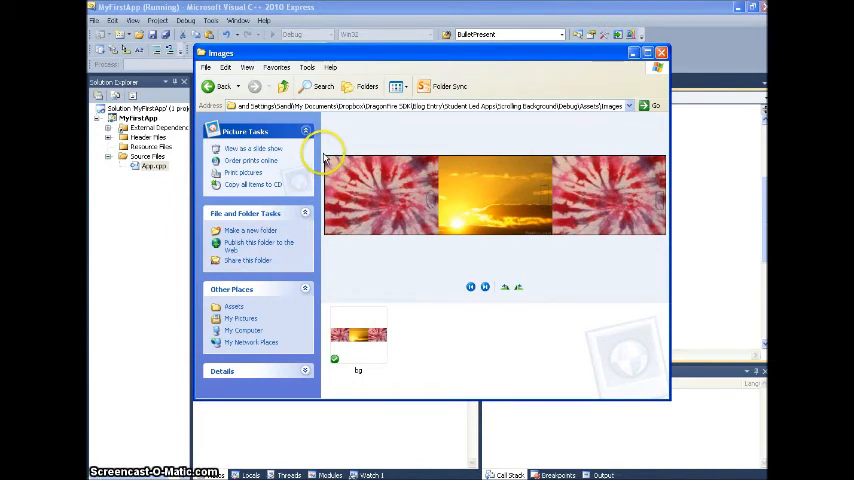
pyautogui.moveTo(470, 184)
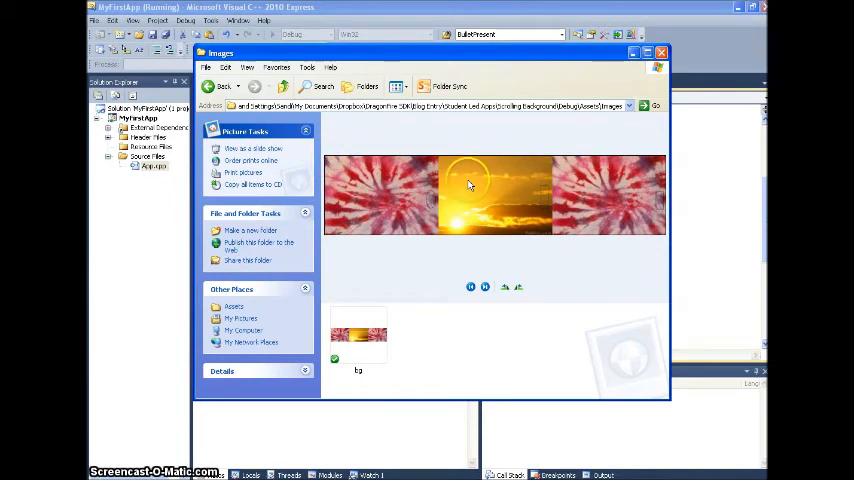
pyautogui.moveTo(328, 162)
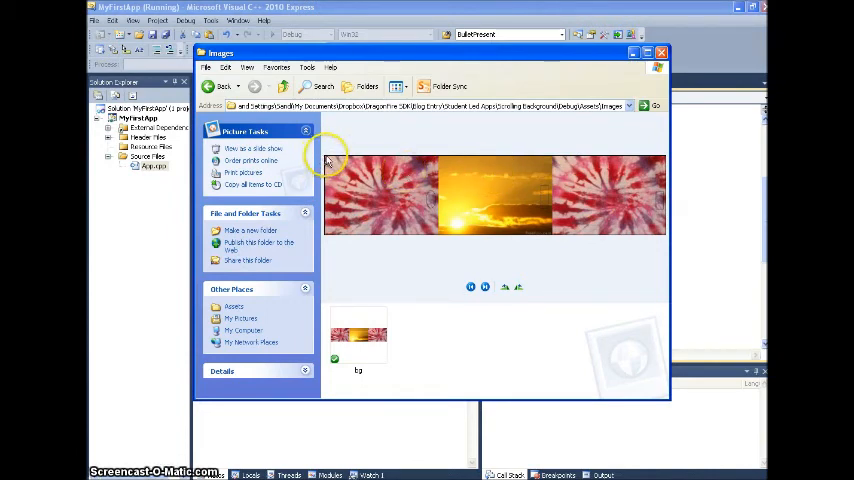
pyautogui.moveTo(284, 166)
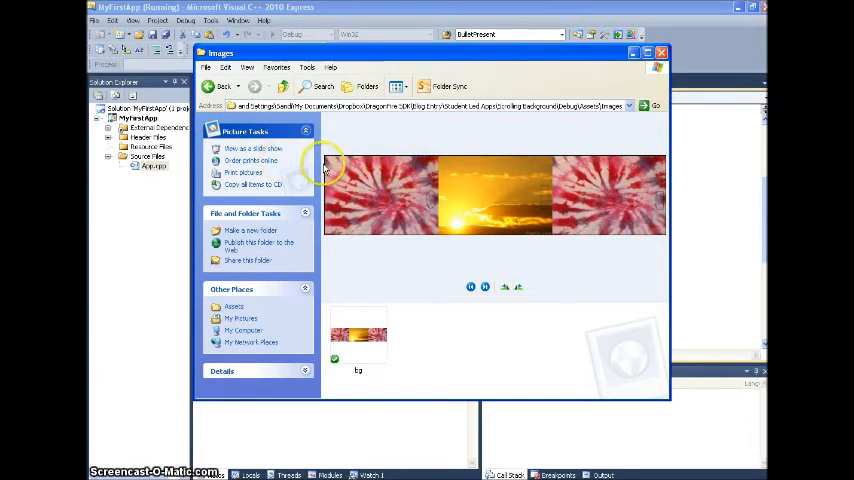
pyautogui.moveTo(328, 164)
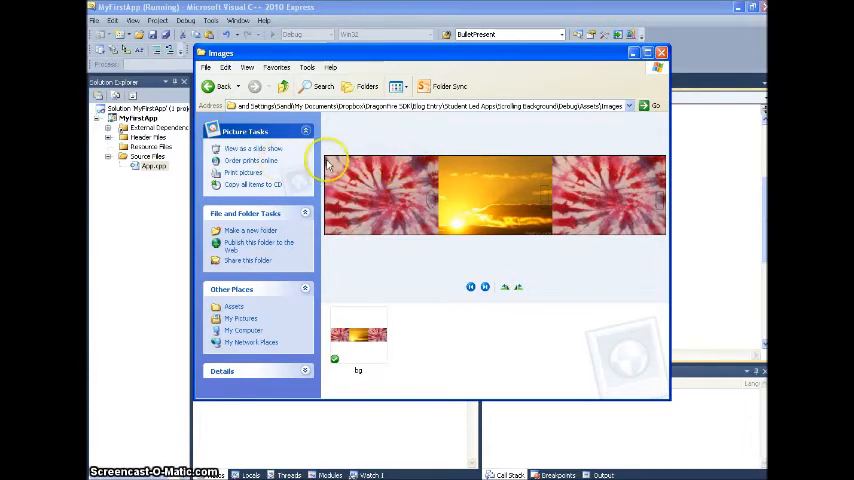
pyautogui.moveTo(548, 164)
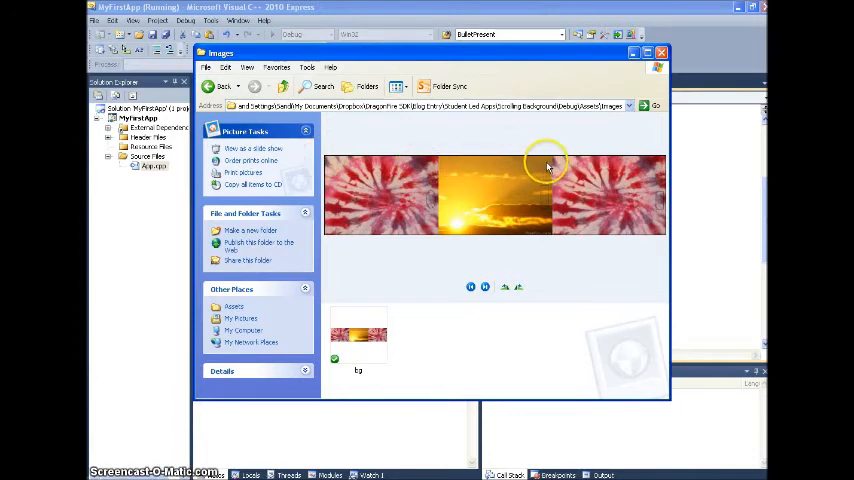
pyautogui.moveTo(454, 170)
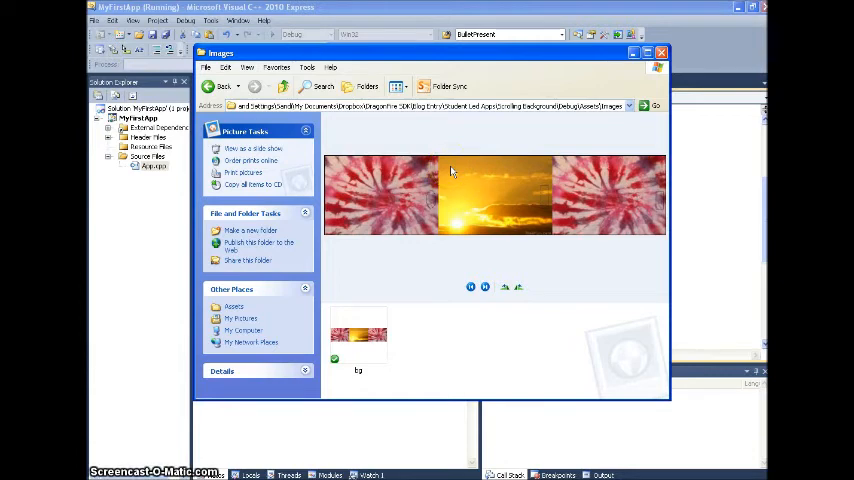
pyautogui.moveTo(548, 160)
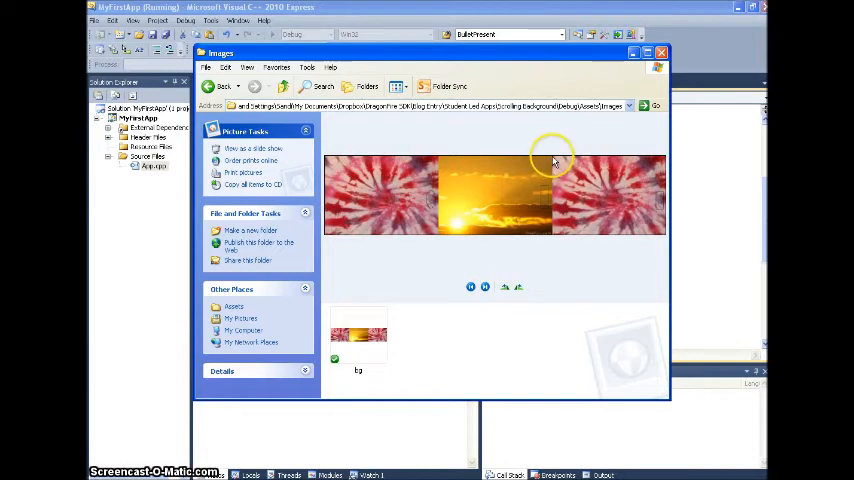
pyautogui.moveTo(450, 180)
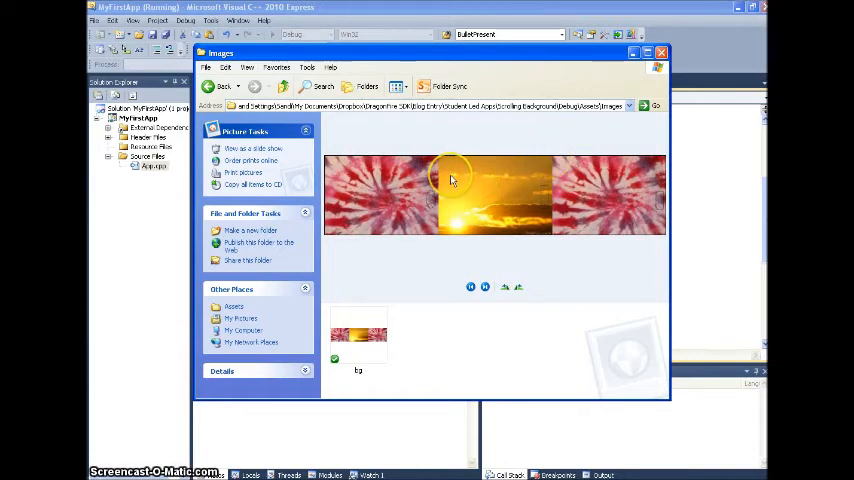
pyautogui.moveTo(536, 176)
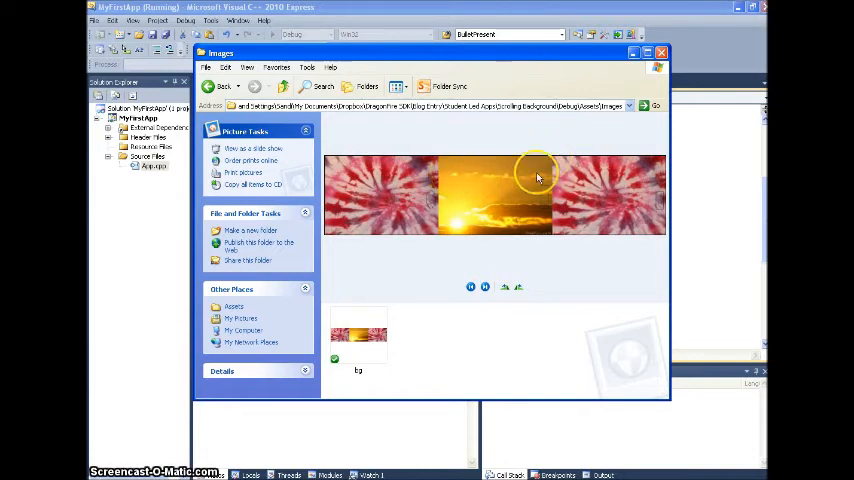
pyautogui.moveTo(330, 388)
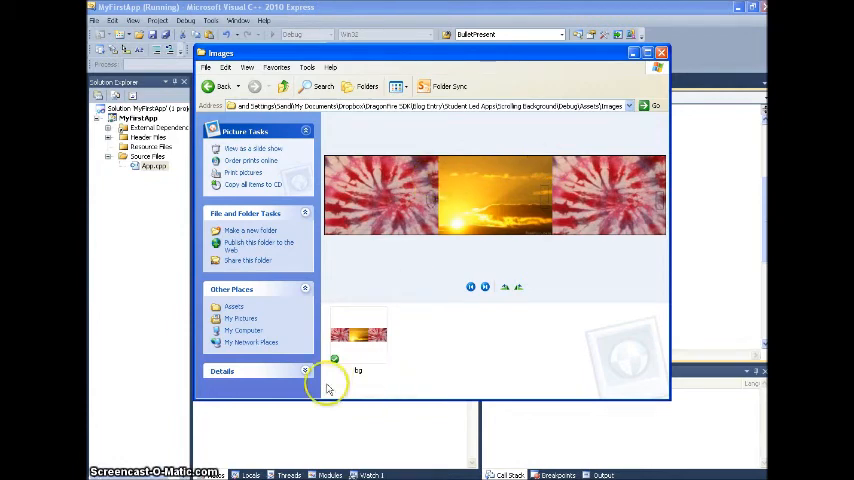
pyautogui.moveTo(330, 158)
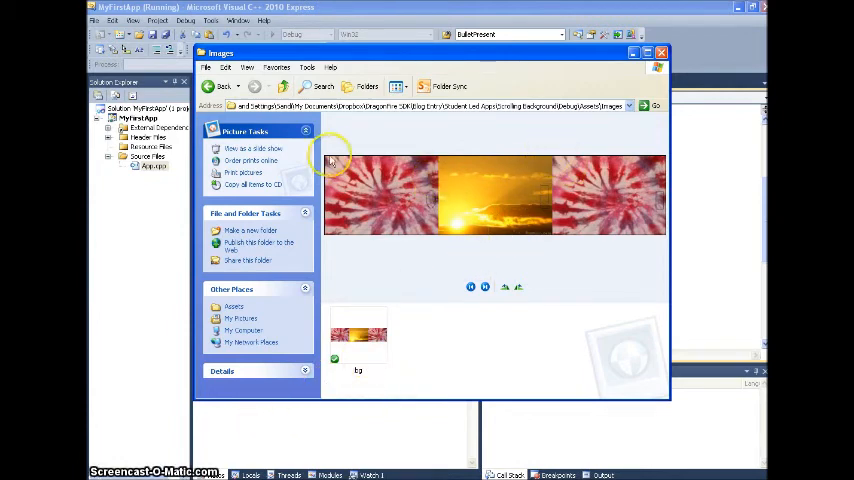
pyautogui.moveTo(524, 160)
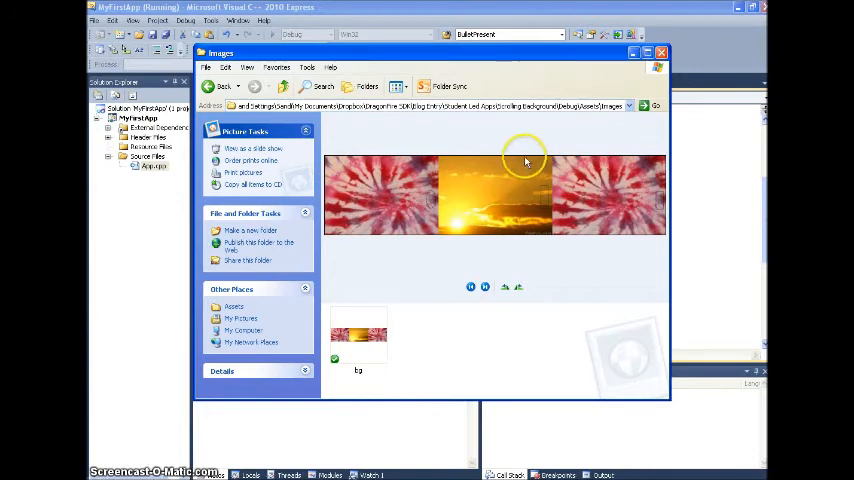
pyautogui.moveTo(634, 214)
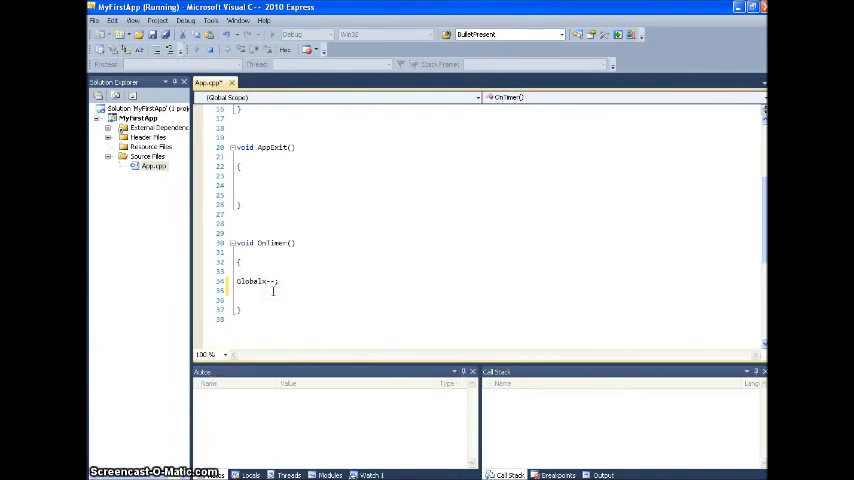
# Add if(Globalx == -2048) Globalx=0; then ViewSetxy(bg_view, Globalx, 0) in OnTimer
pyautogui.write('if(Globalx<')
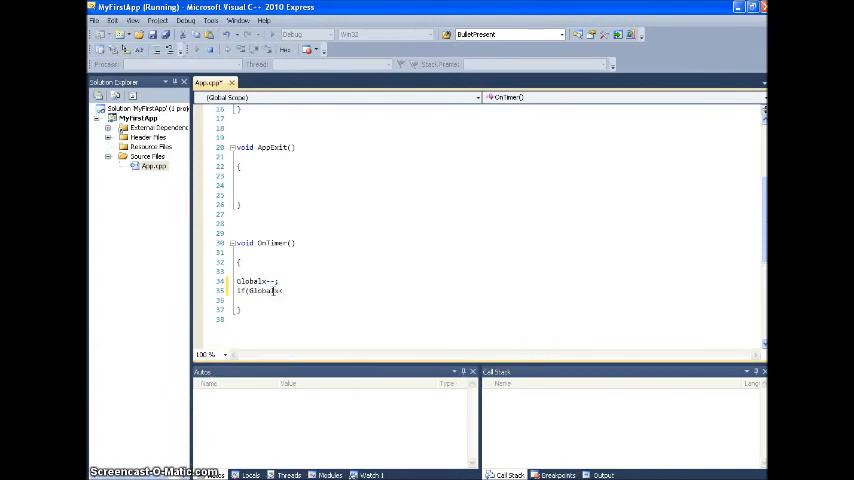
pyautogui.write('== 2048')
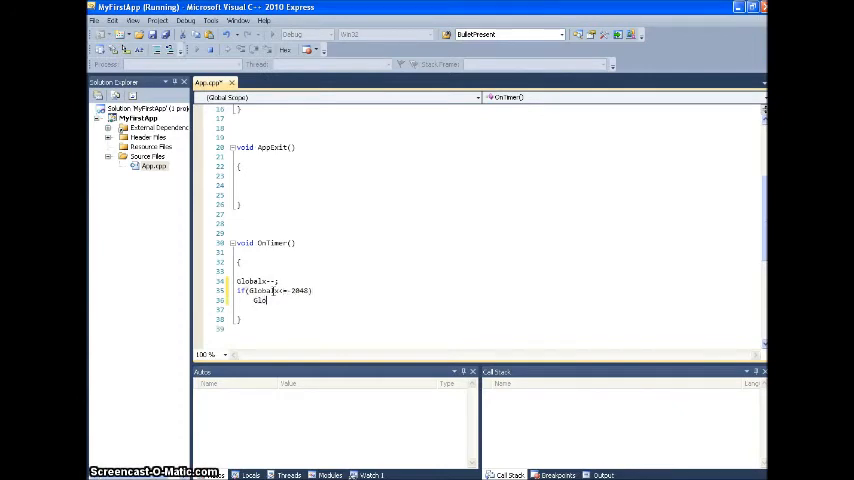
pyautogui.write('Globalx=0;')
pyautogui.click(324, 308)
pyautogui.write('ViewSetxy(')
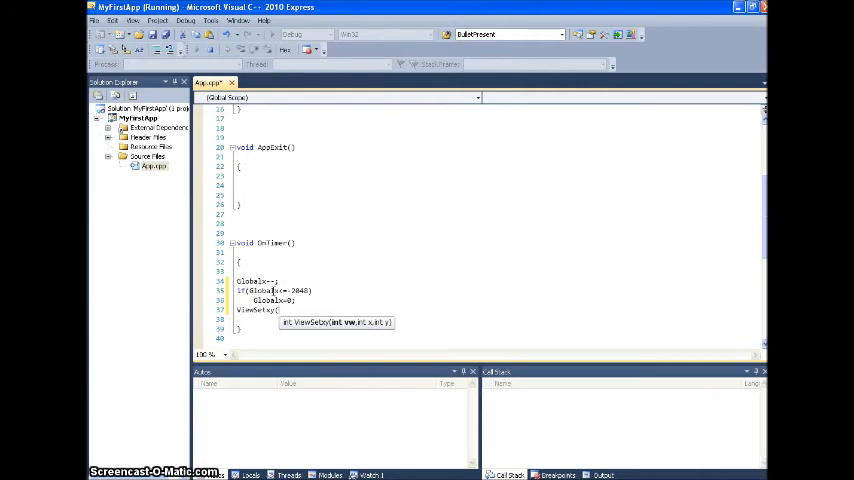
pyautogui.write('hg_v')
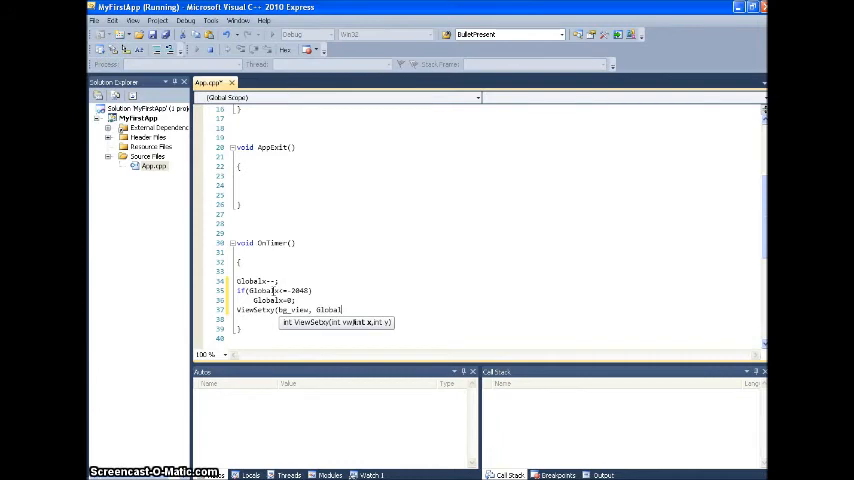
pyautogui.write(', 0)')
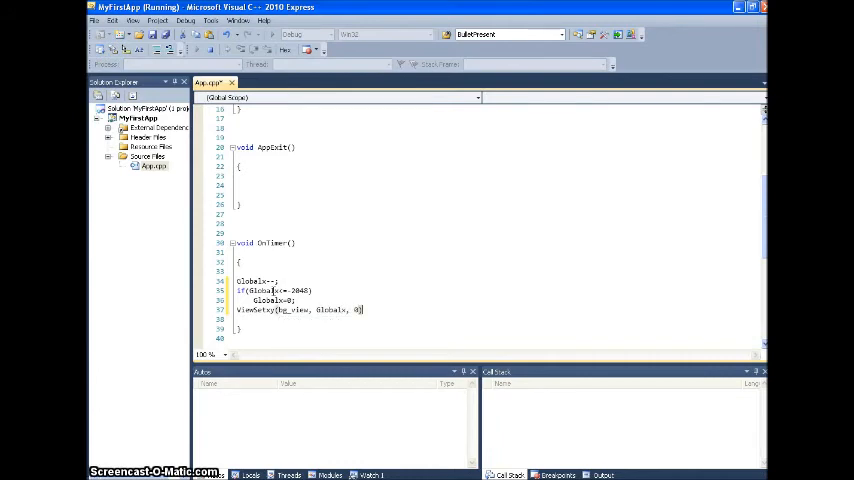